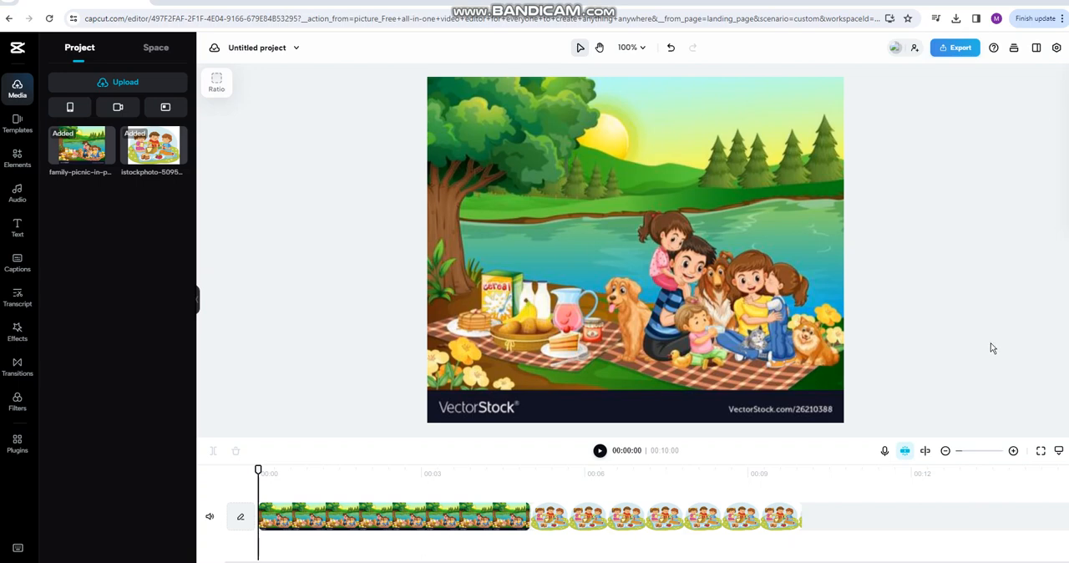
mouse_move(989, 351)
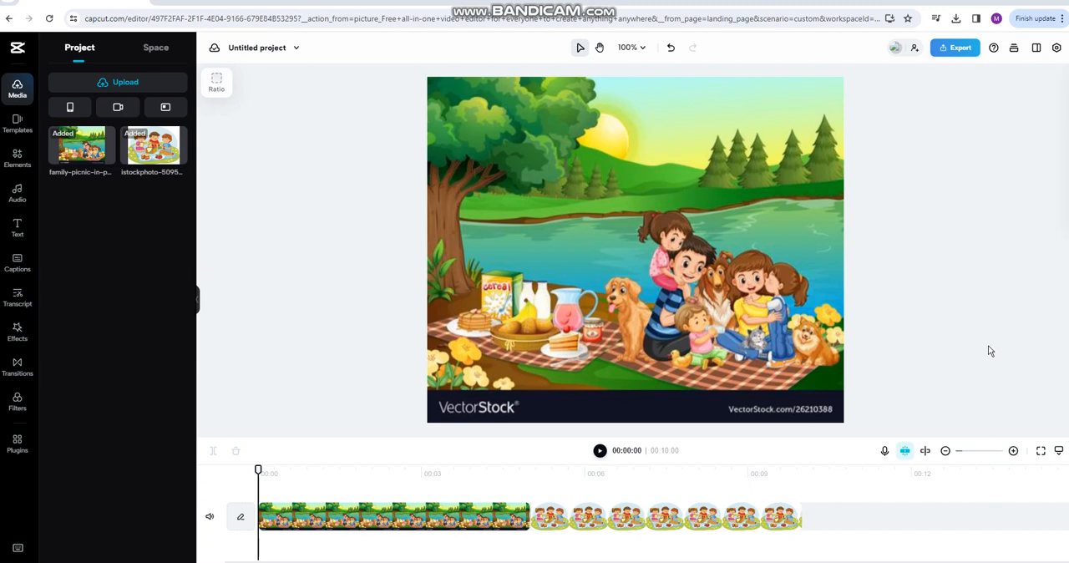
mouse_move(995, 356)
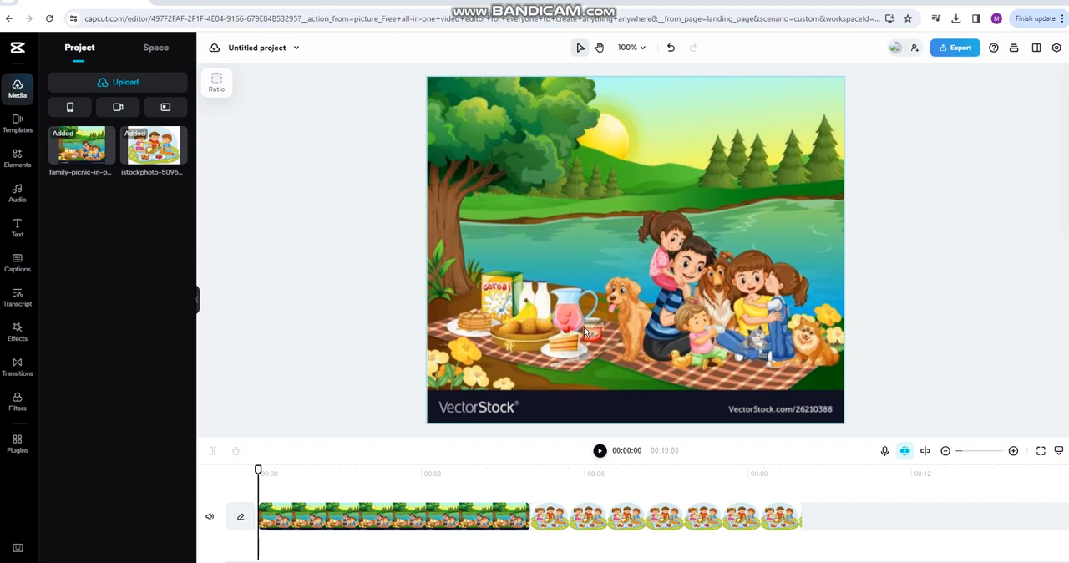
mouse_move(585, 333)
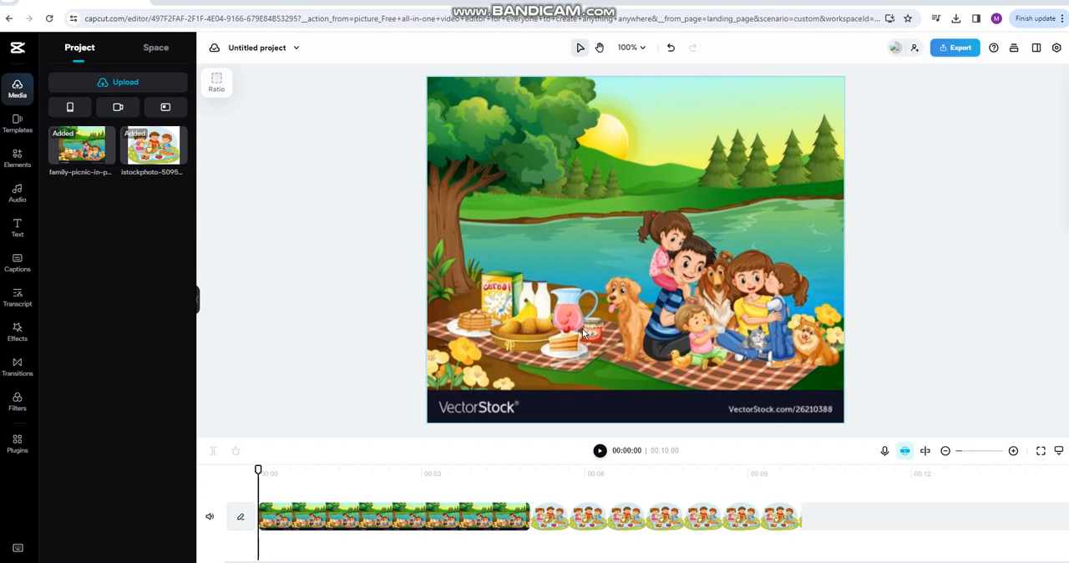
mouse_move(555, 359)
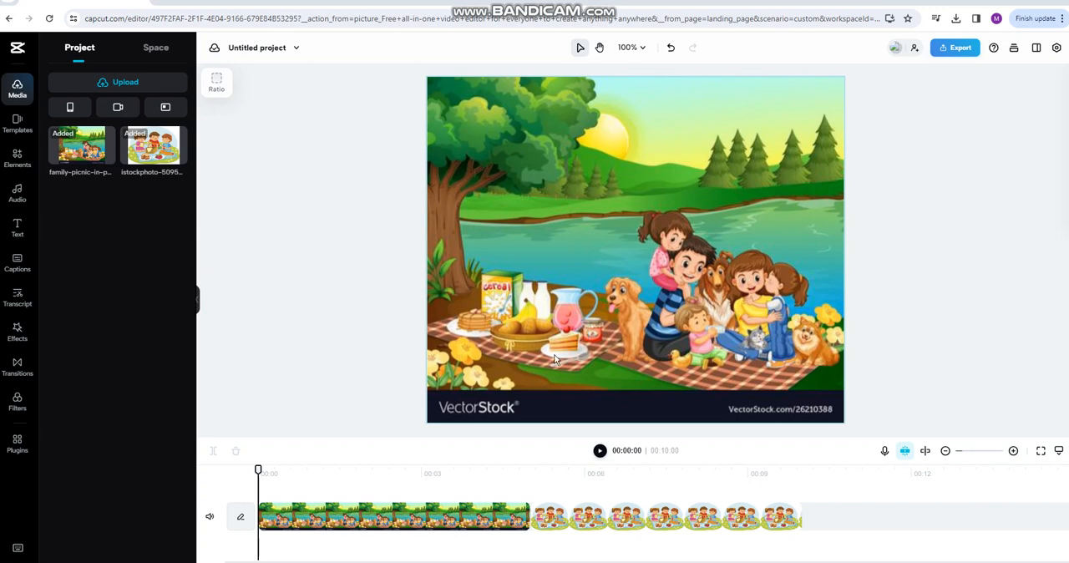
mouse_move(100, 124)
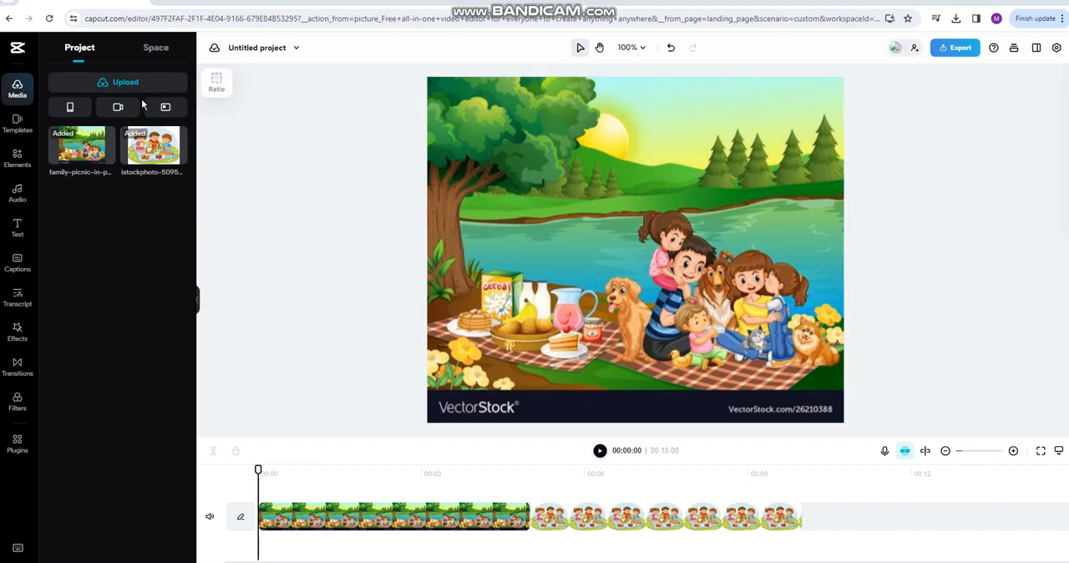
mouse_move(121, 271)
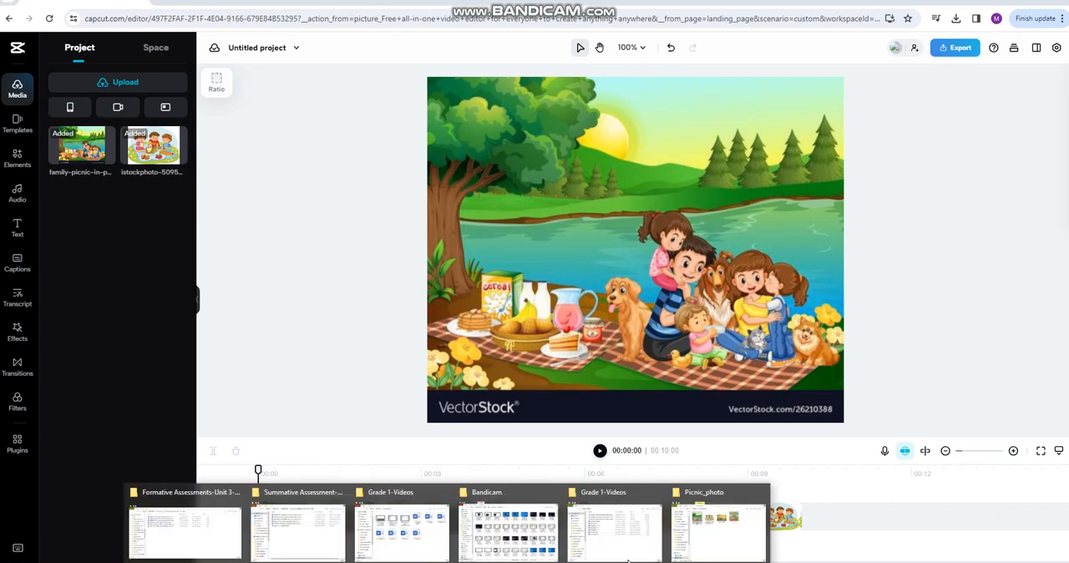
Select the picnic_photo image in the Picnic_photo folder for the CapCut media library
left_click(717, 533)
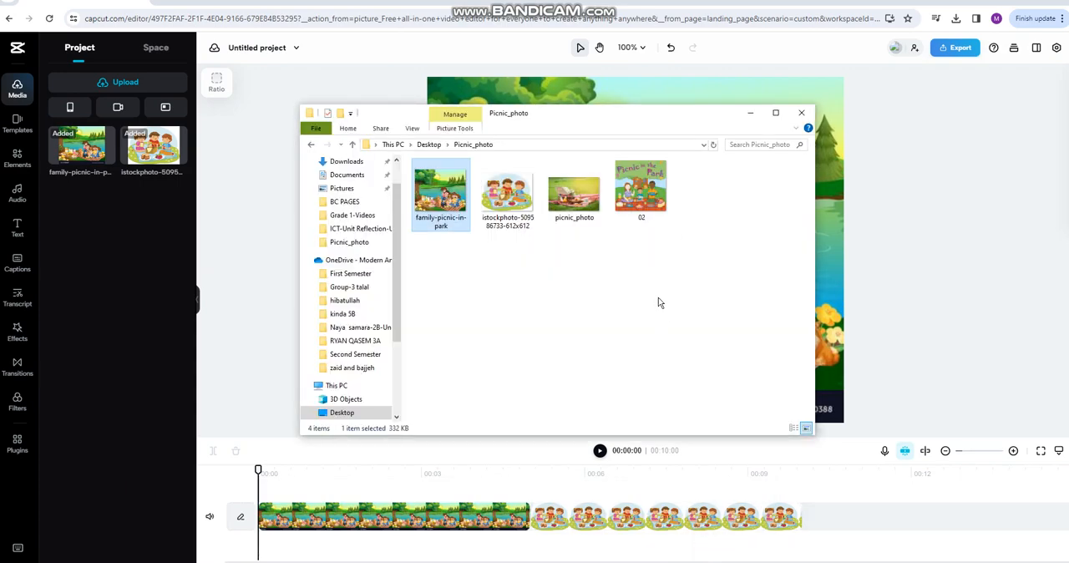
left_click(575, 193)
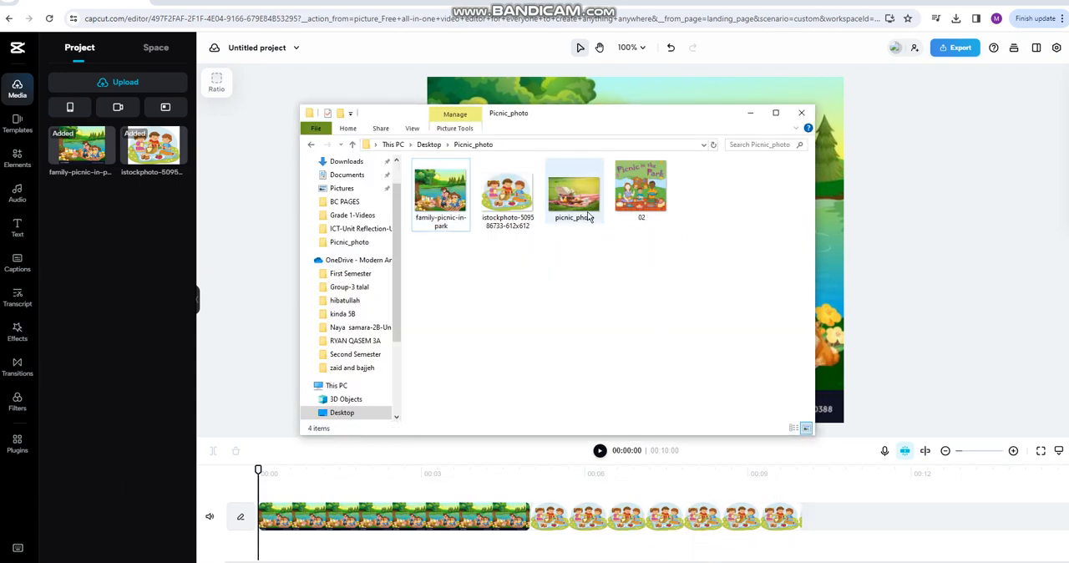
left_click(575, 191)
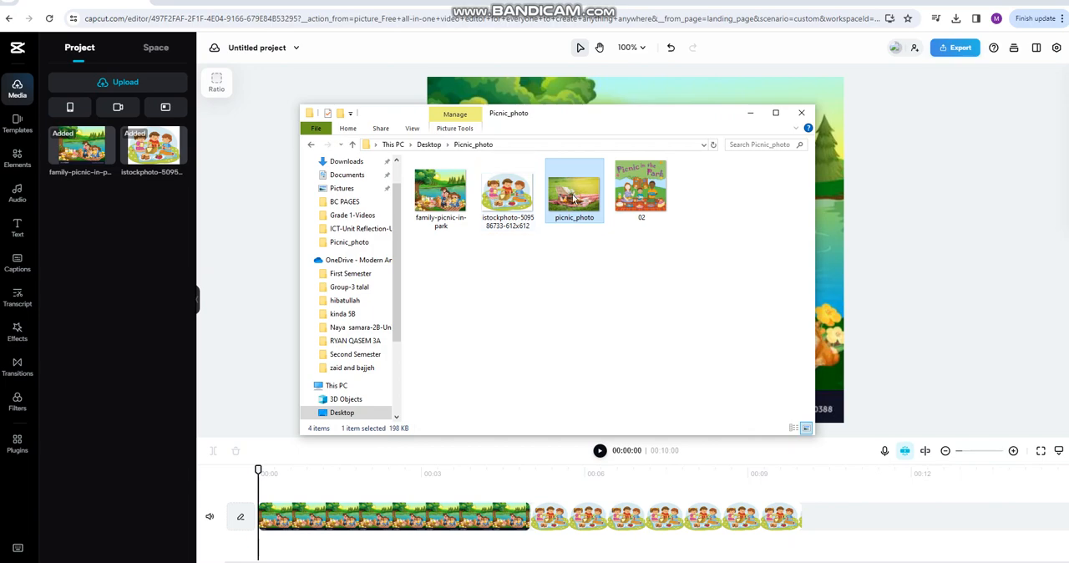
mouse_move(271, 412)
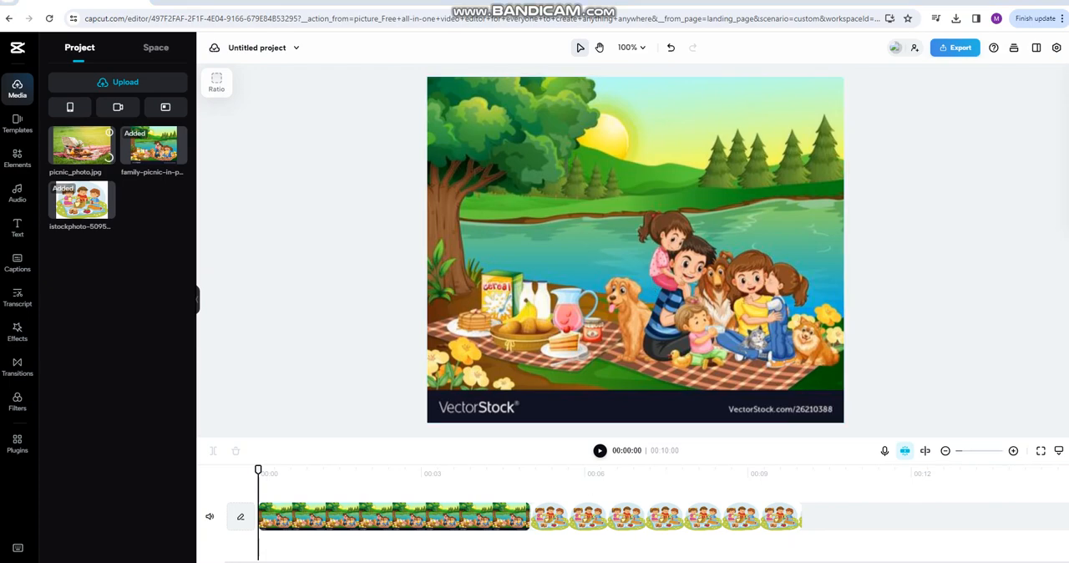
Drag the 02 image from the folder into the CapCut project media
left_click(117, 82)
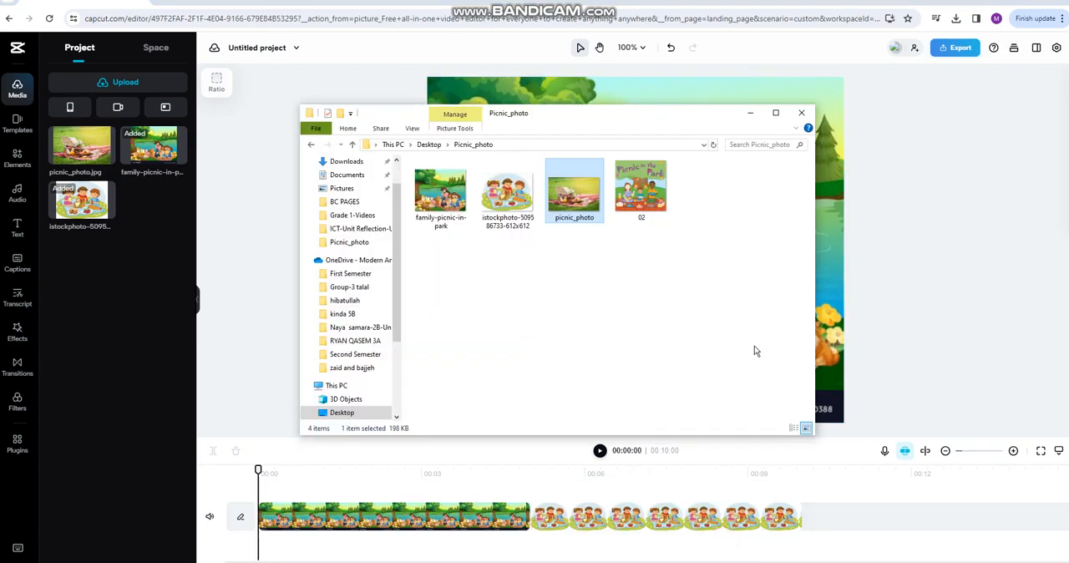
left_click(642, 187)
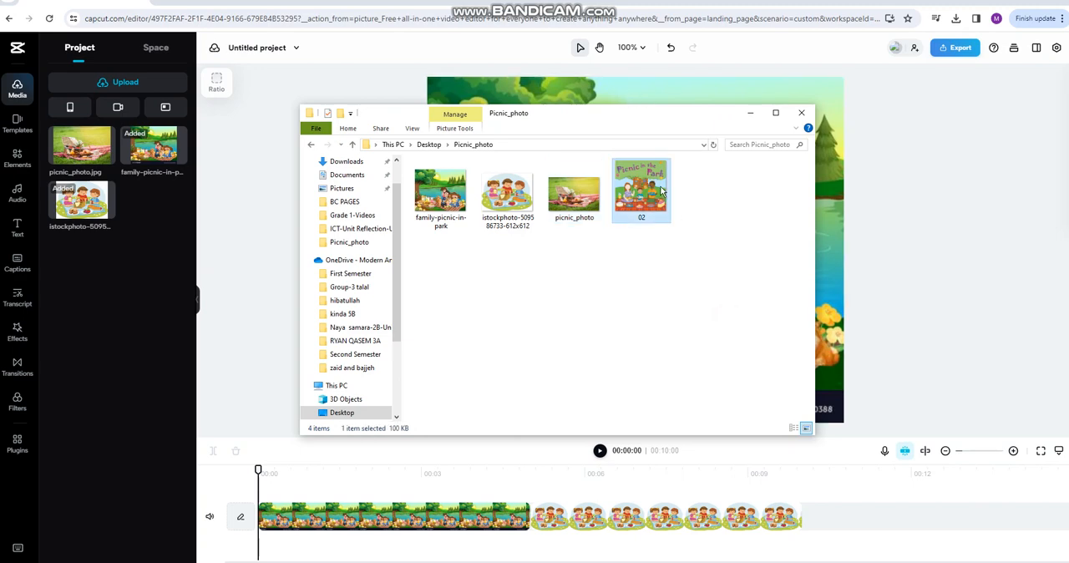
left_click_drag(641, 190, 192, 301)
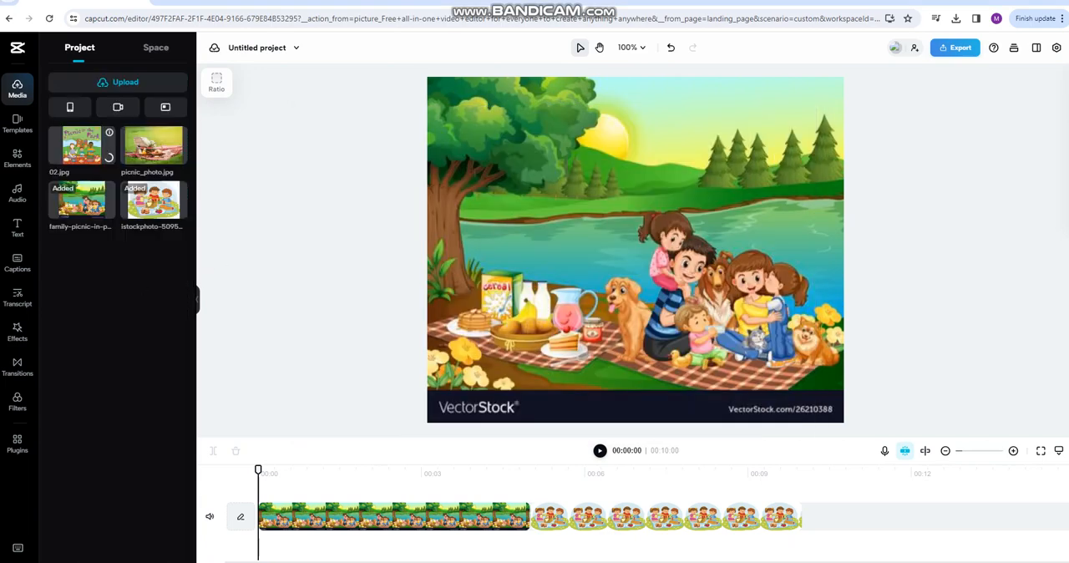
mouse_move(849, 40)
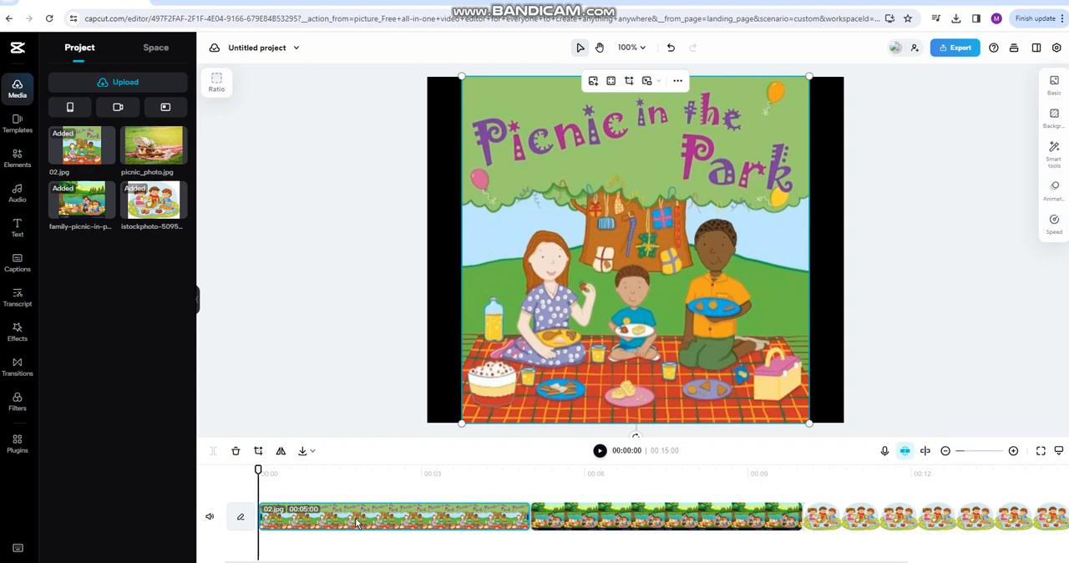
mouse_move(87, 199)
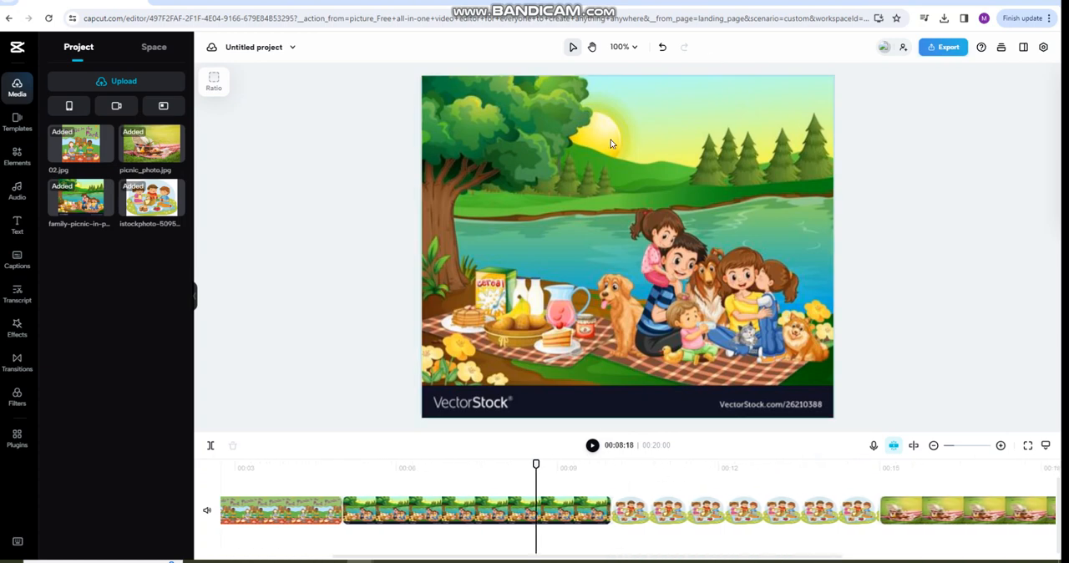
mouse_move(685, 127)
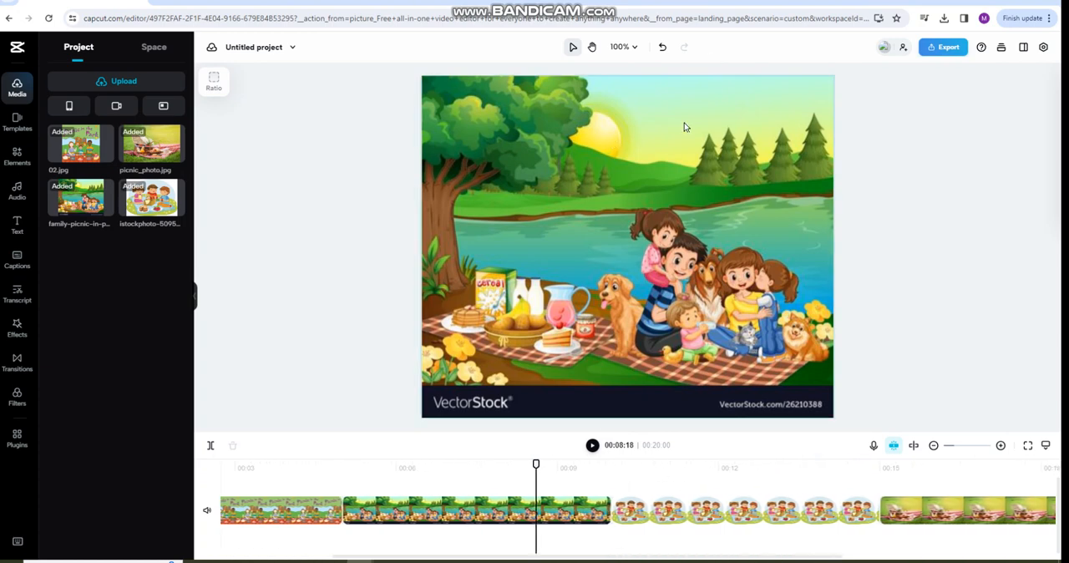